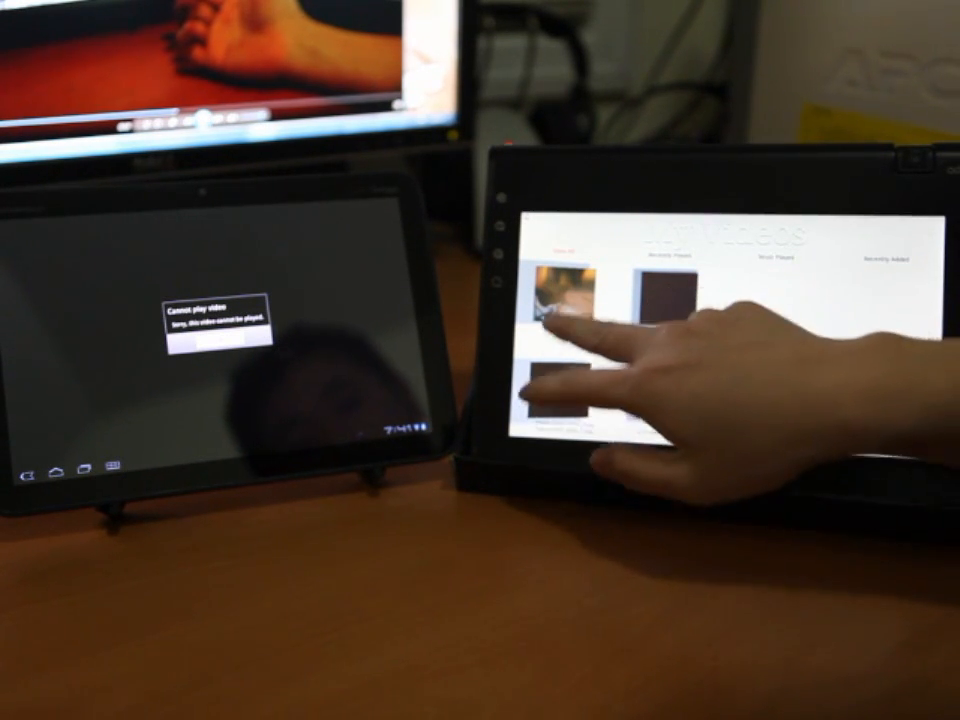
{"action": "left_click", "coordinate": [553, 310]}
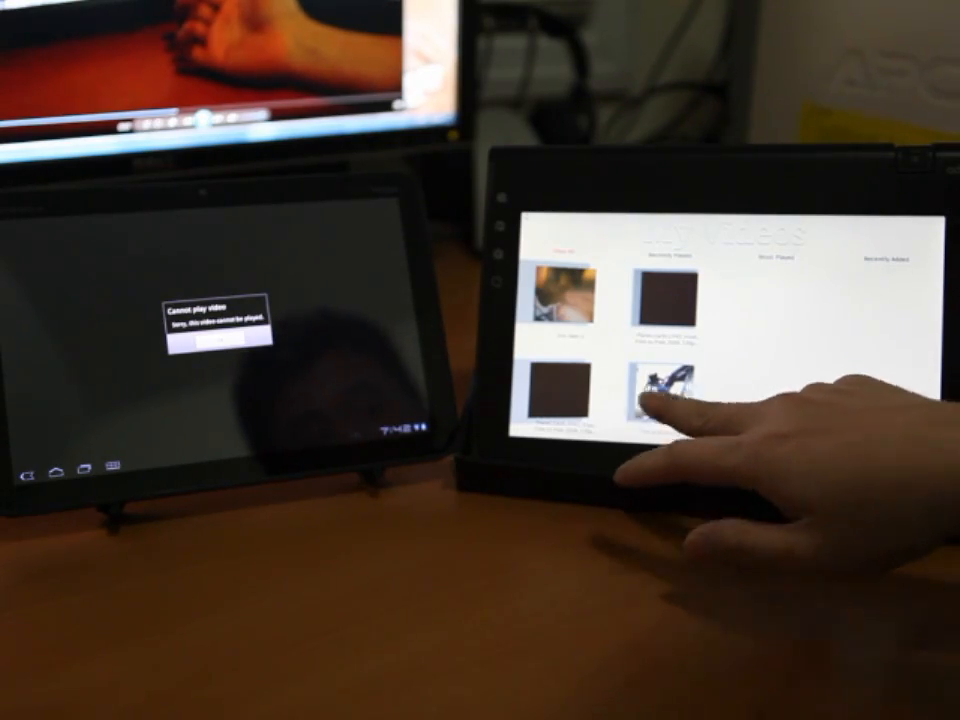
{"action": "left_click", "coordinate": [672, 400]}
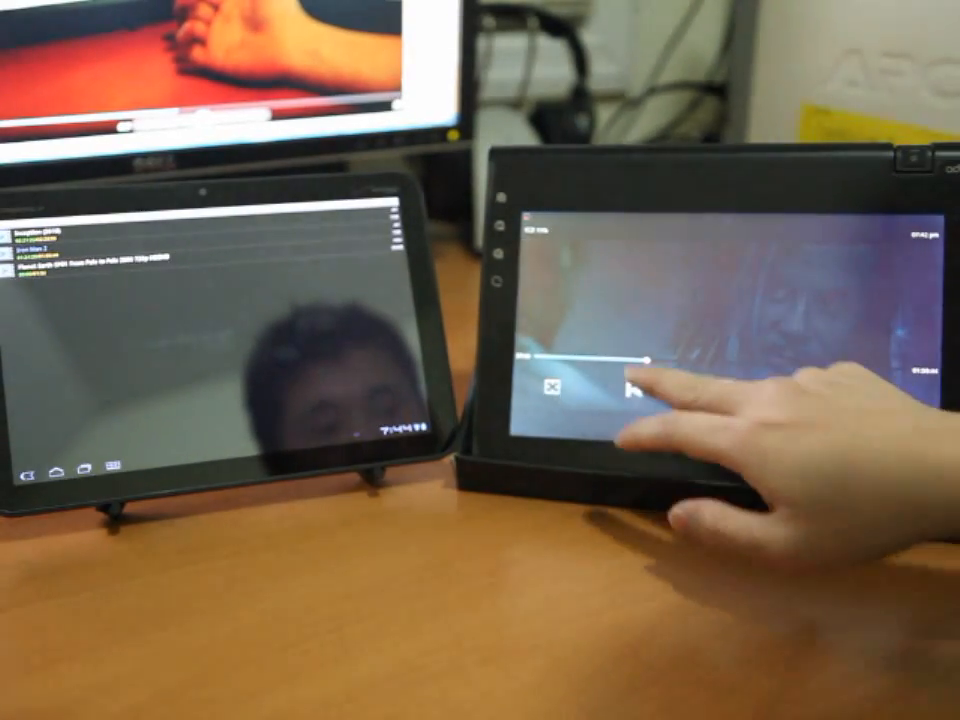
{"action": "left_click", "coordinate": [640, 390]}
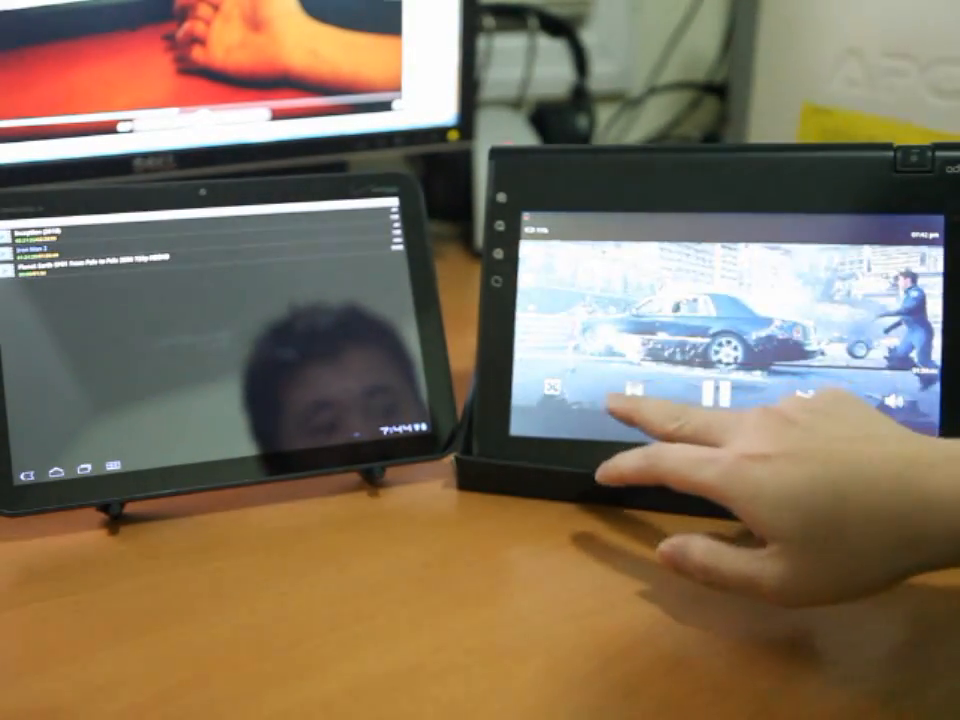
{"action": "left_click", "coordinate": [720, 395]}
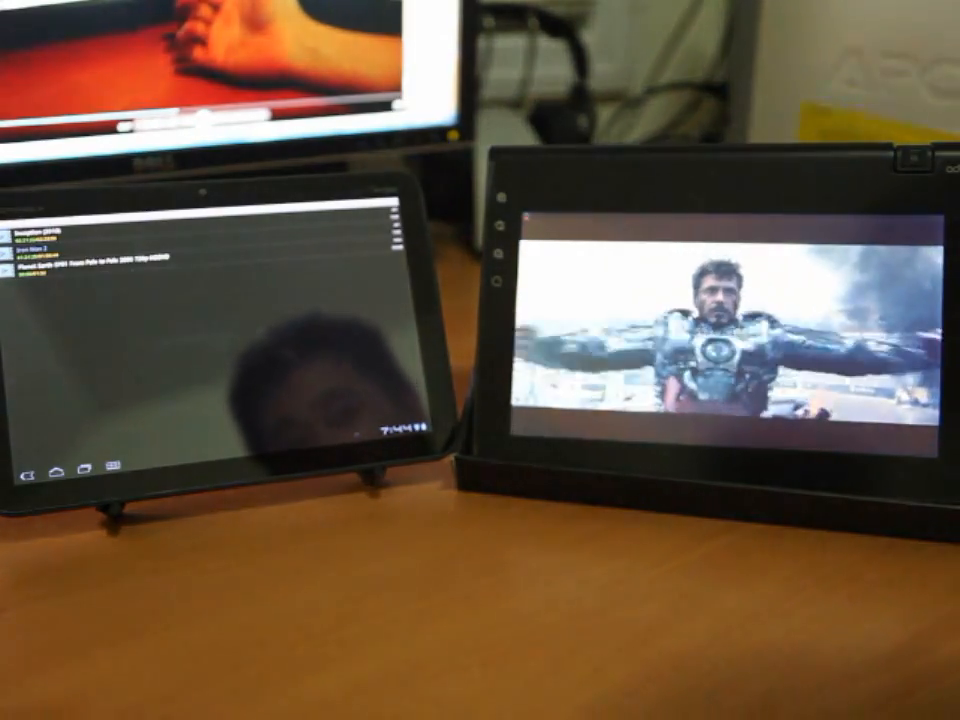
{"action": "left_click", "coordinate": [720, 400]}
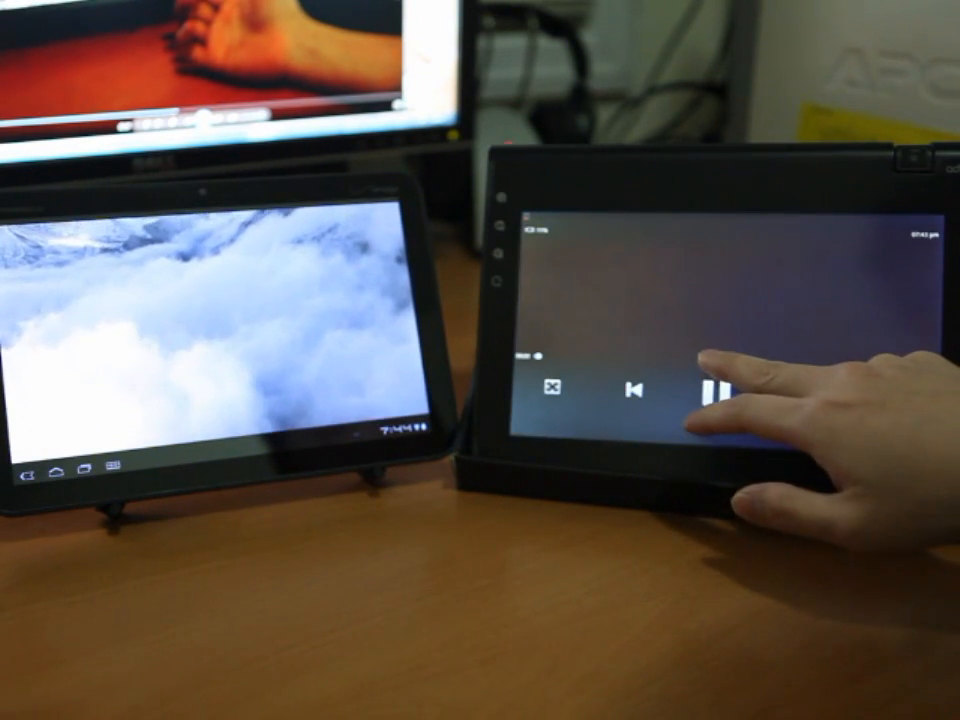
{"action": "left_click", "coordinate": [704, 392]}
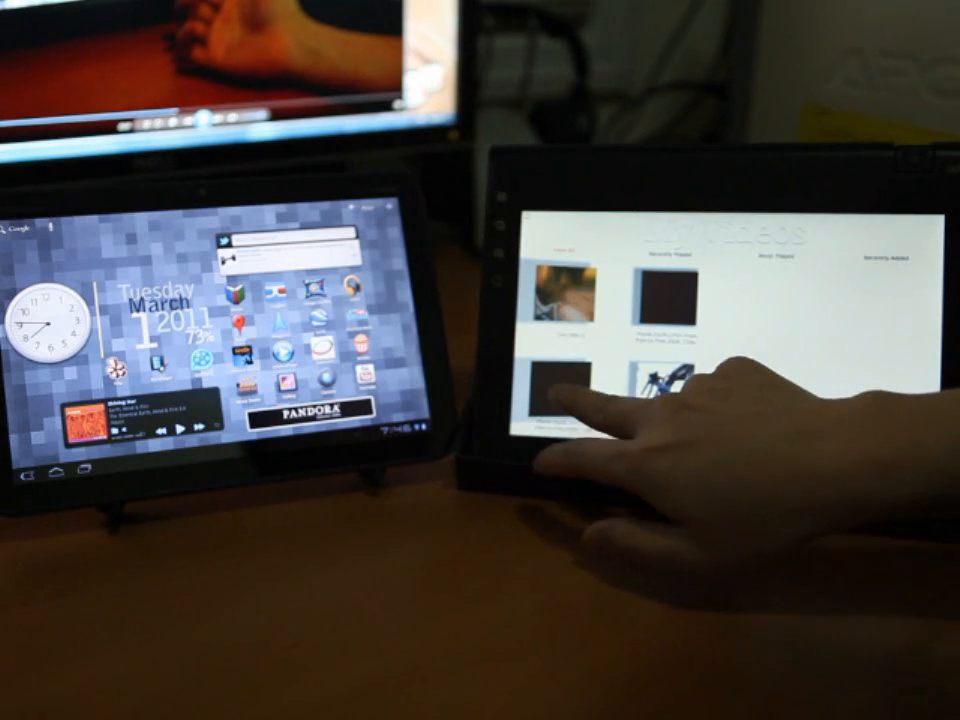
{"action": "left_click", "coordinate": [570, 400]}
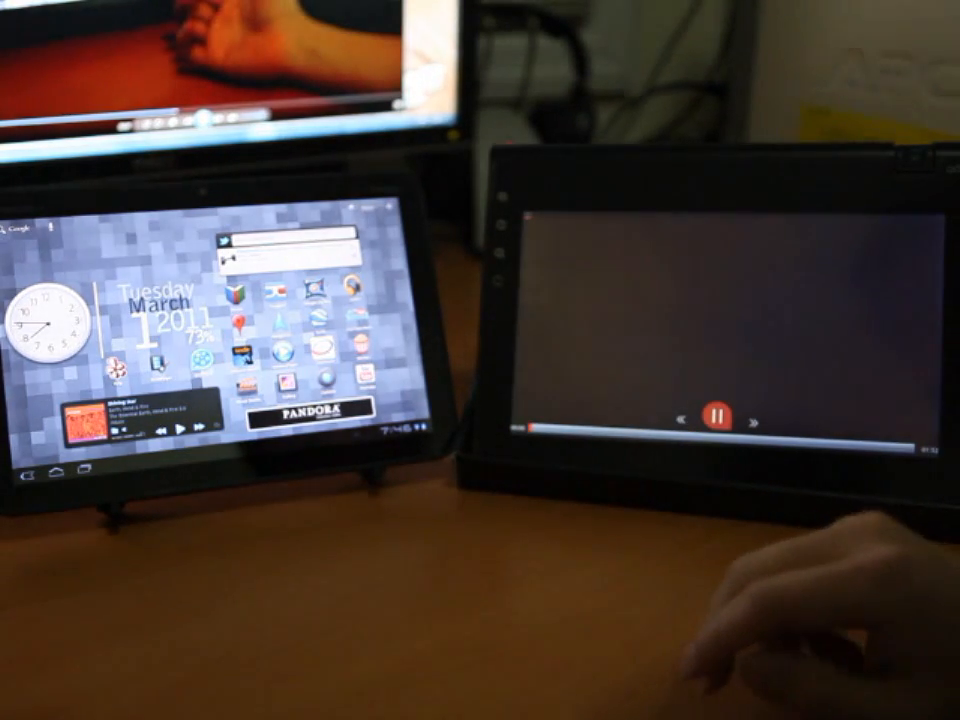